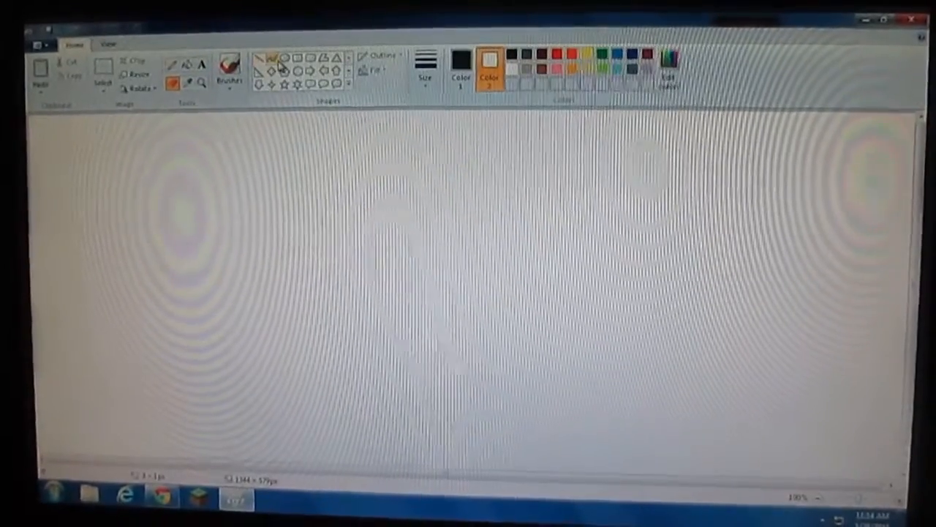
Draw the bear's round head as an oval outline with two small oval eyes.
drag(322, 256, 399, 296)
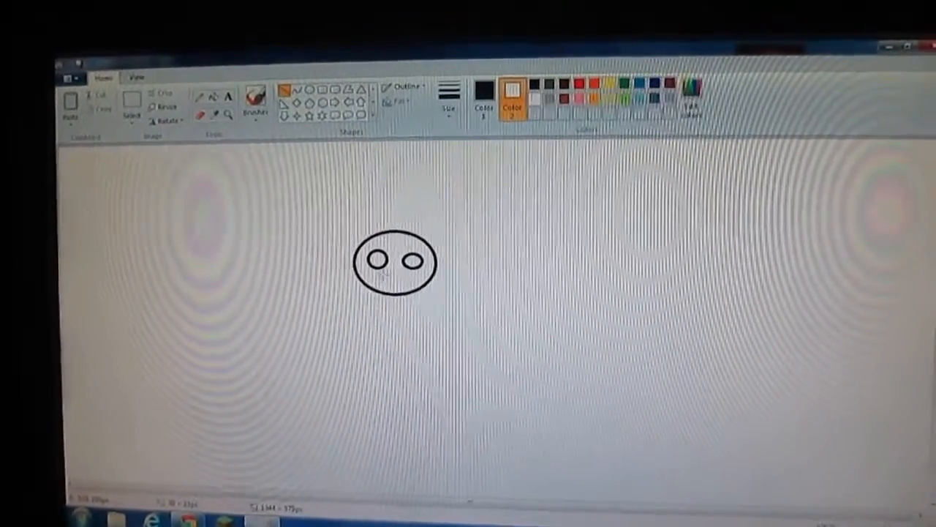
Draw two circle-tipped ear stalks above the head, a nose dot and a straight mouth.
drag(377, 278, 421, 278)
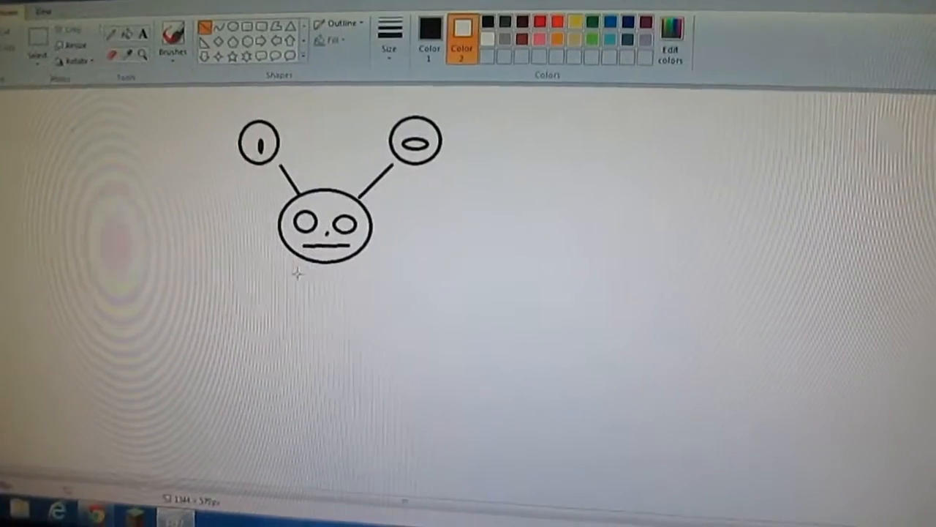
Draw the rectangular body sides below the head and both arms, the right ending in a bar.
drag(296, 259, 288, 355)
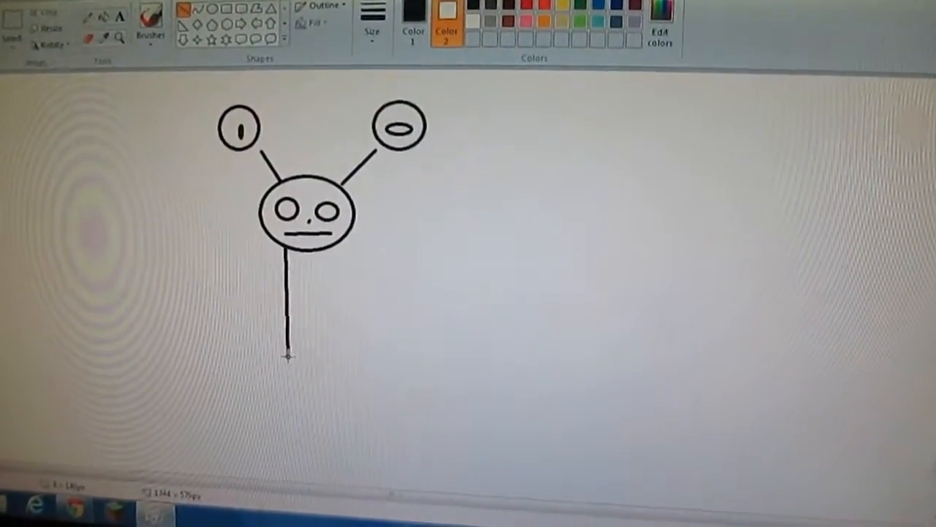
drag(314, 256, 322, 351)
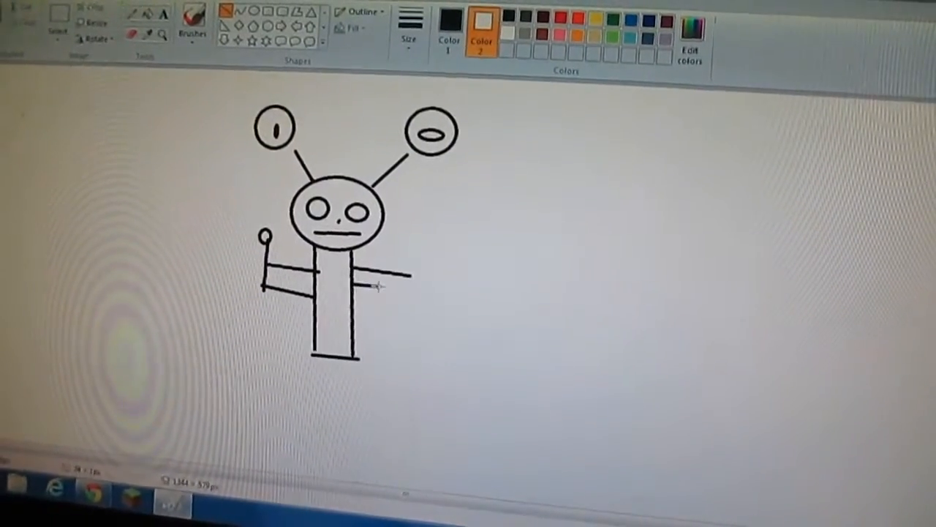
drag(409, 274, 399, 300)
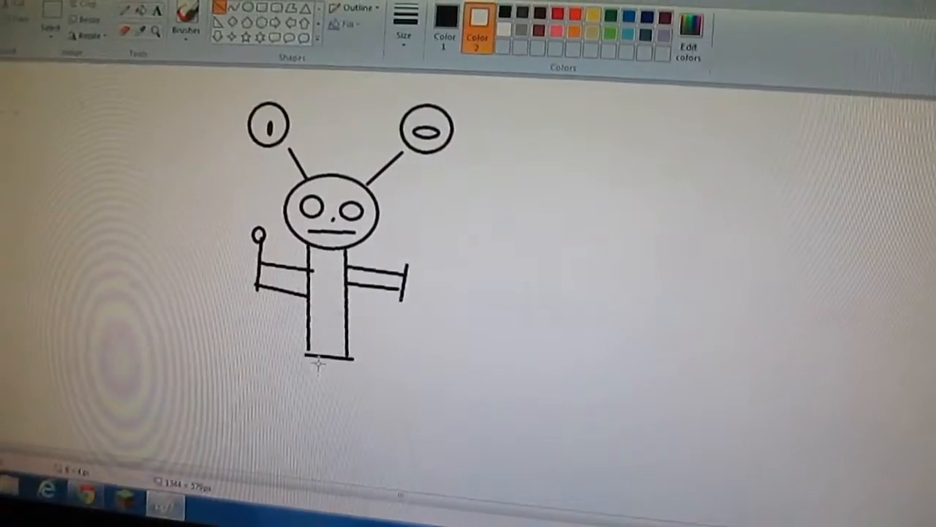
Draw two straight legs below a crossbar at the bottom of the body.
drag(343, 376, 329, 413)
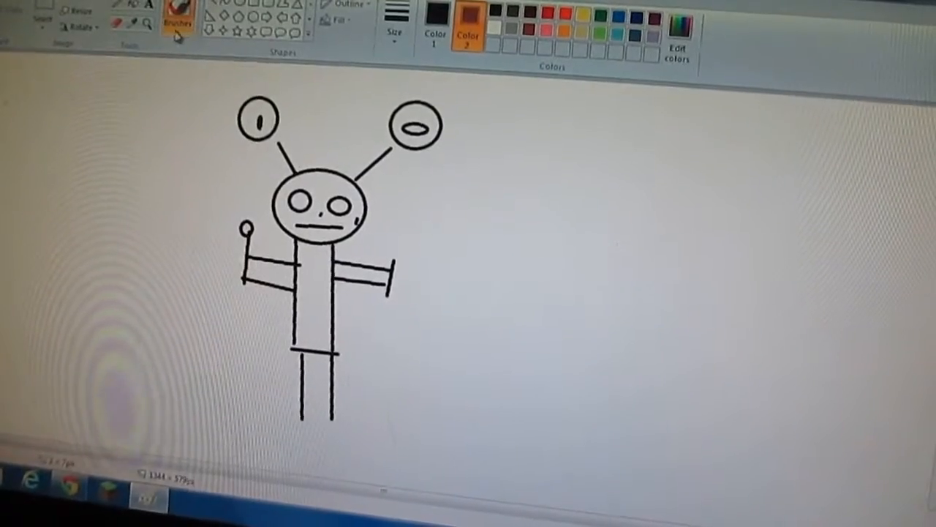
Remove the stray mark beside the right eye to prepare for brown painting.
click(179, 22)
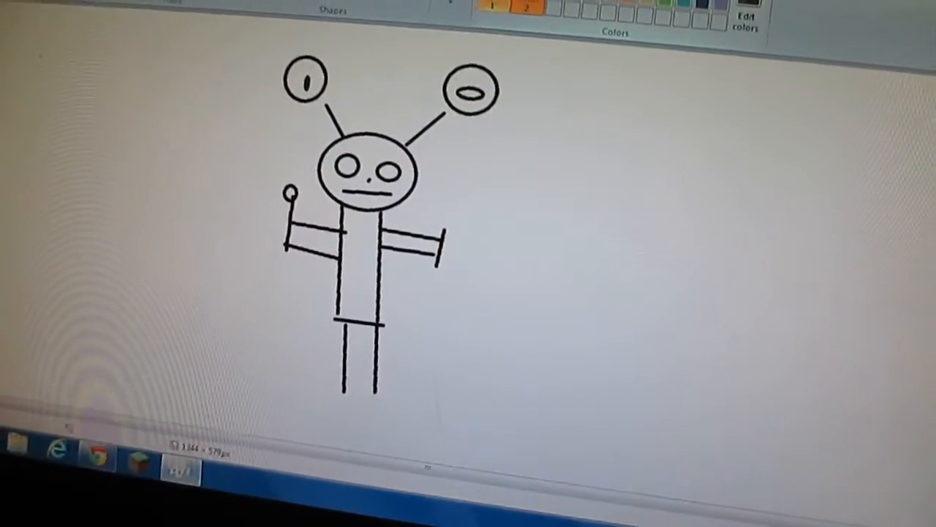
mouse_move(497, 18)
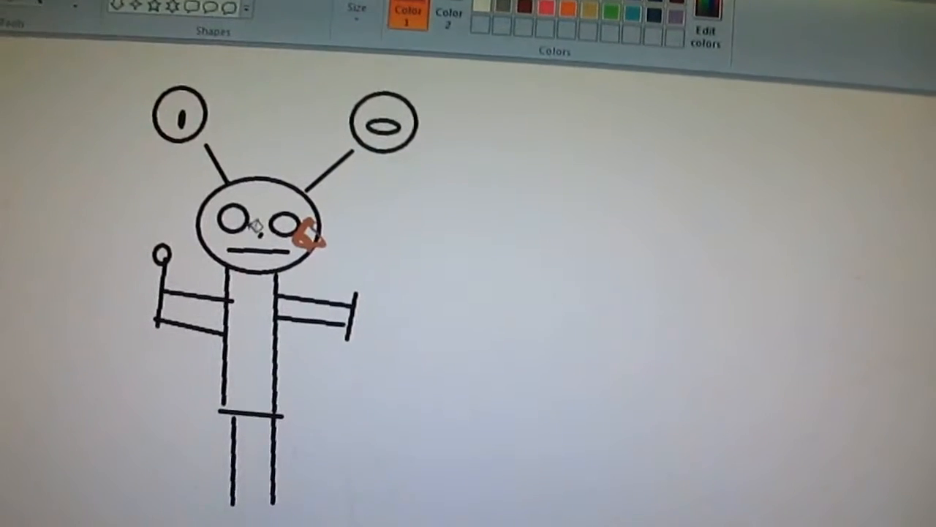
Fill the head, ears, left arm and body with brown.
click(263, 220)
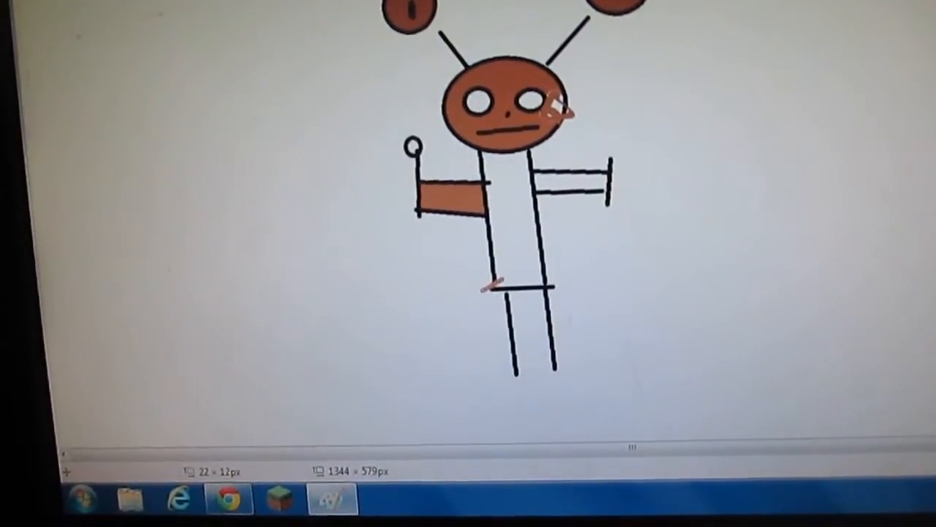
click(512, 234)
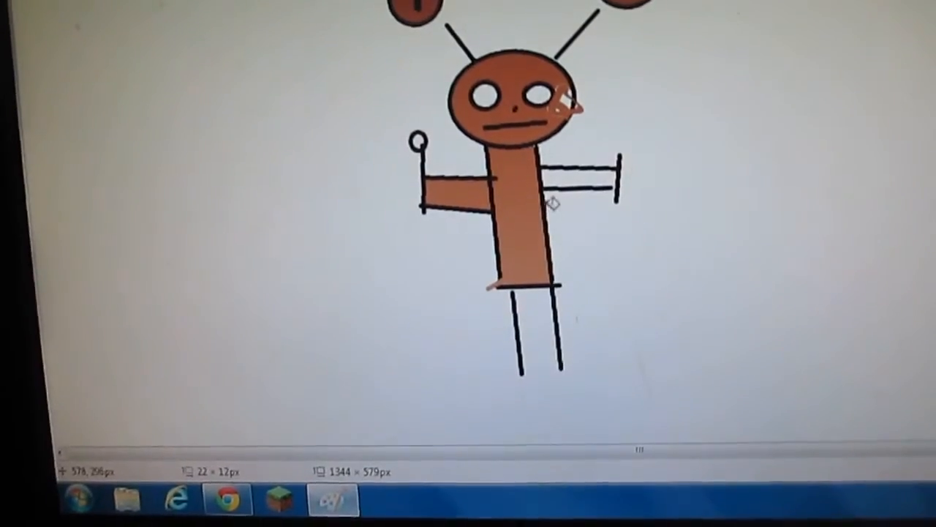